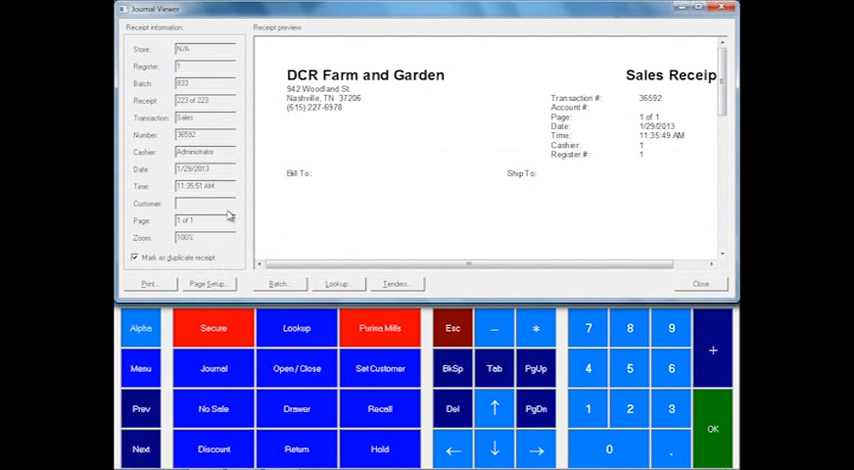
pyautogui.moveTo(331, 174)
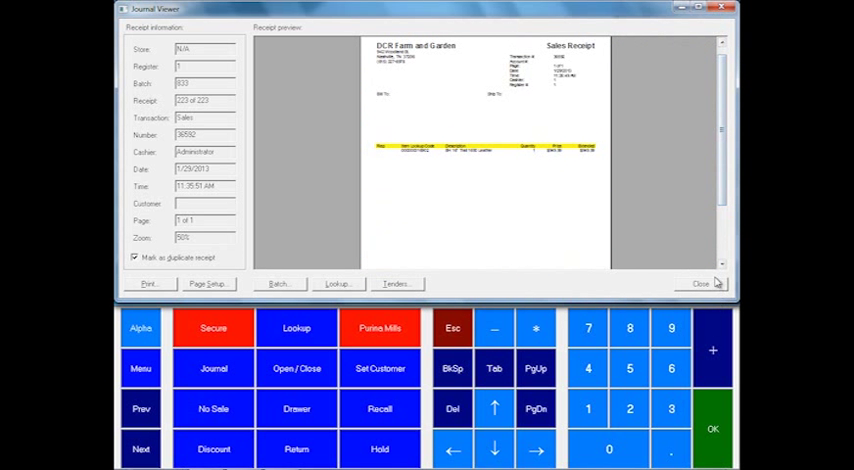
# Close the Journal Viewer showing receipt 36592, leaving an empty sale screen.
pyautogui.click(701, 281)
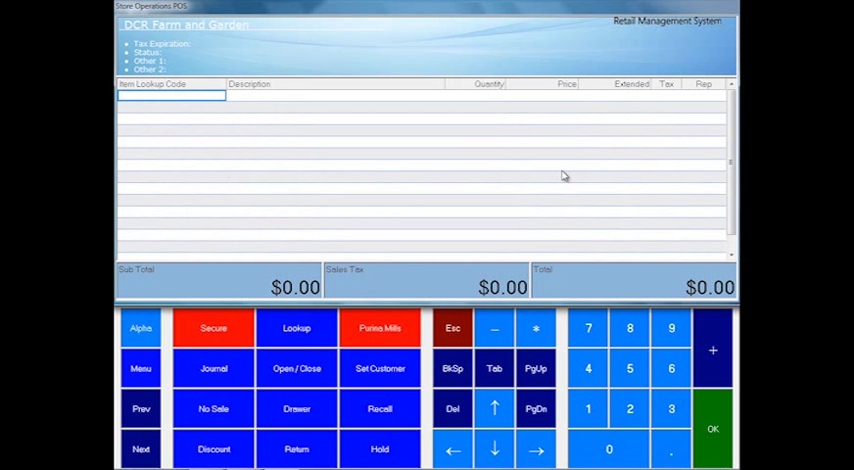